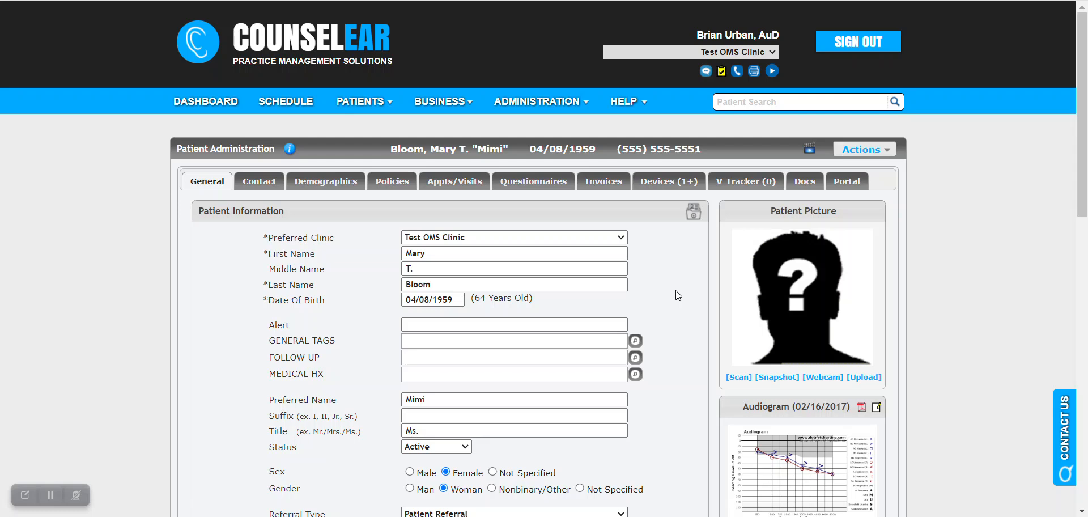
mouse_move(679, 266)
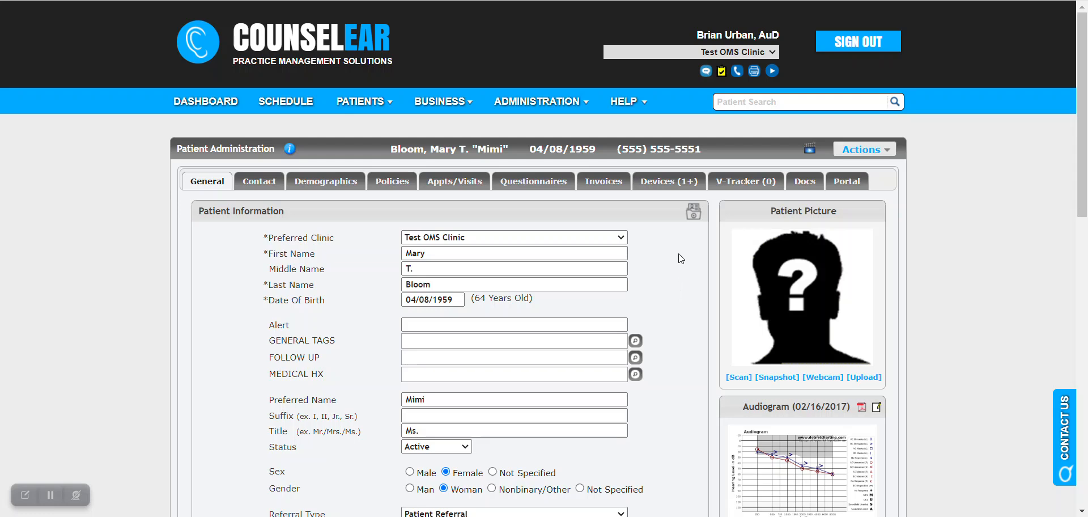
mouse_move(682, 248)
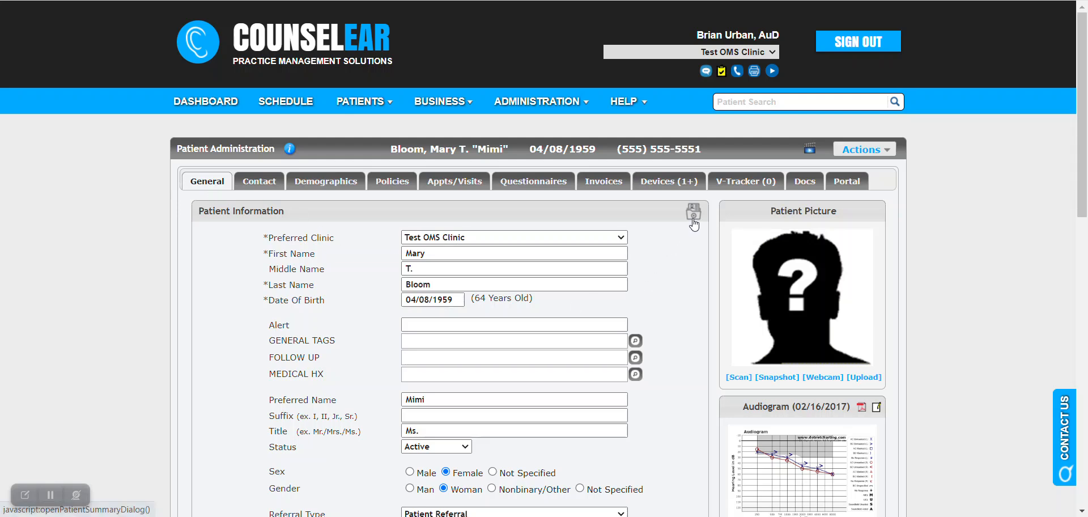
click(692, 212)
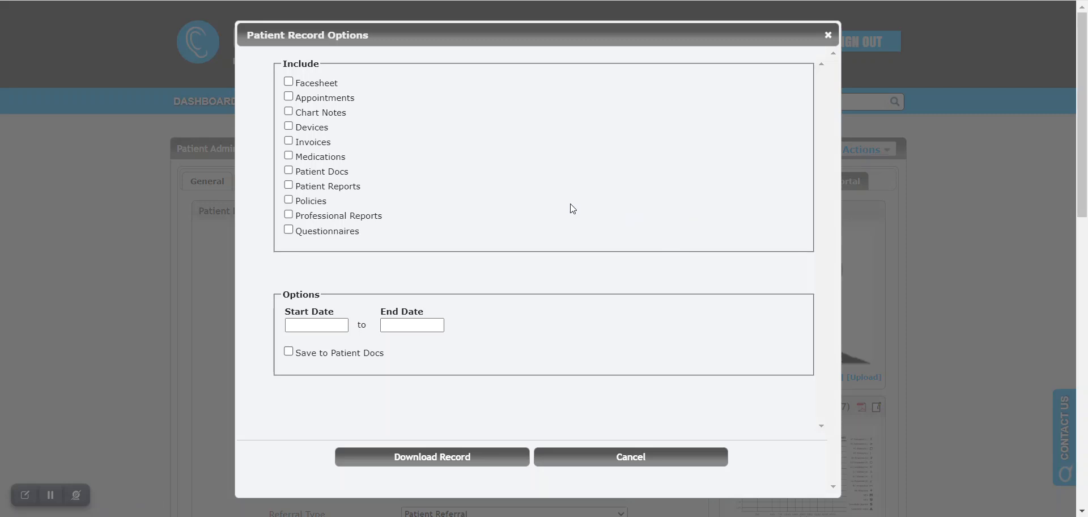
mouse_move(340, 135)
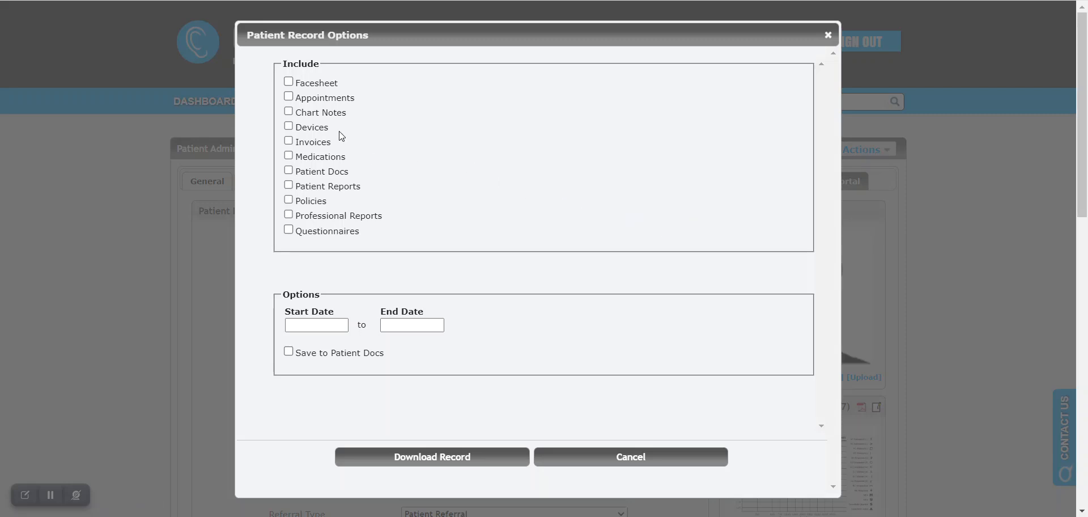
mouse_move(318, 199)
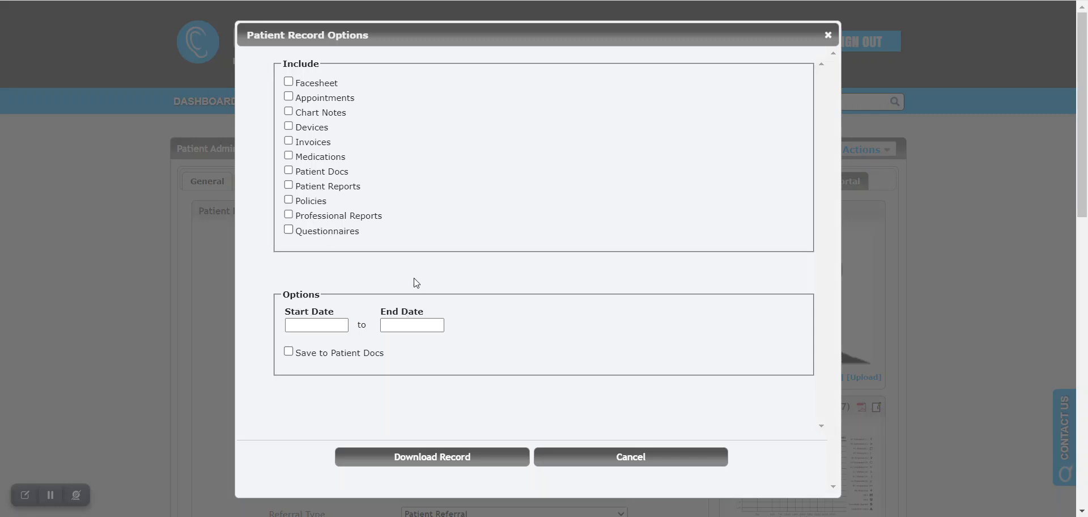
mouse_move(341, 221)
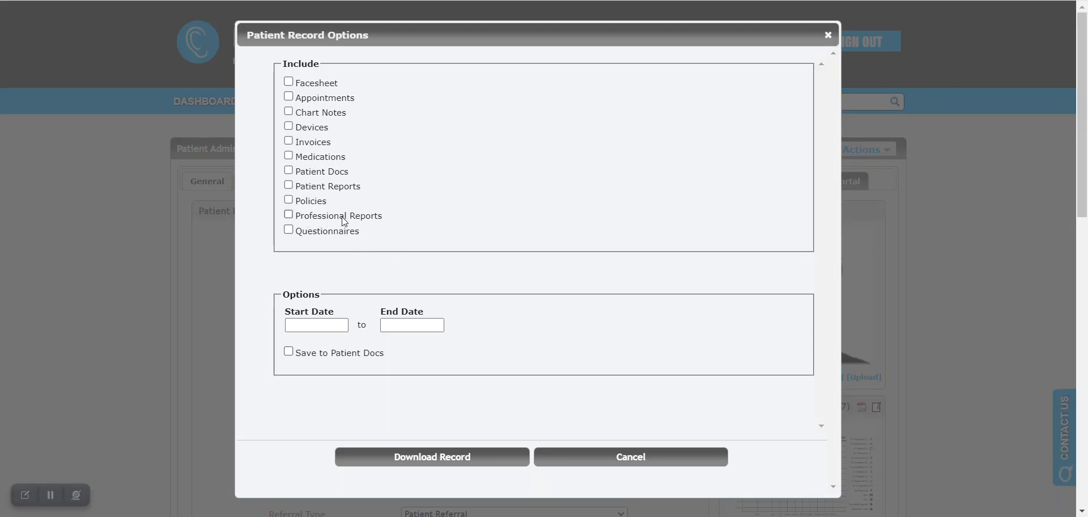
mouse_move(321, 309)
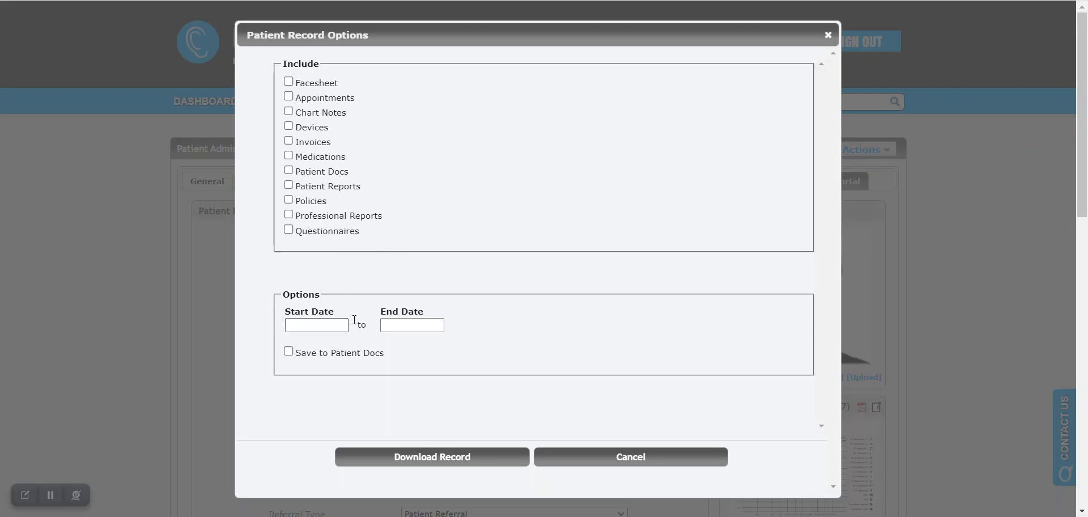
mouse_move(367, 306)
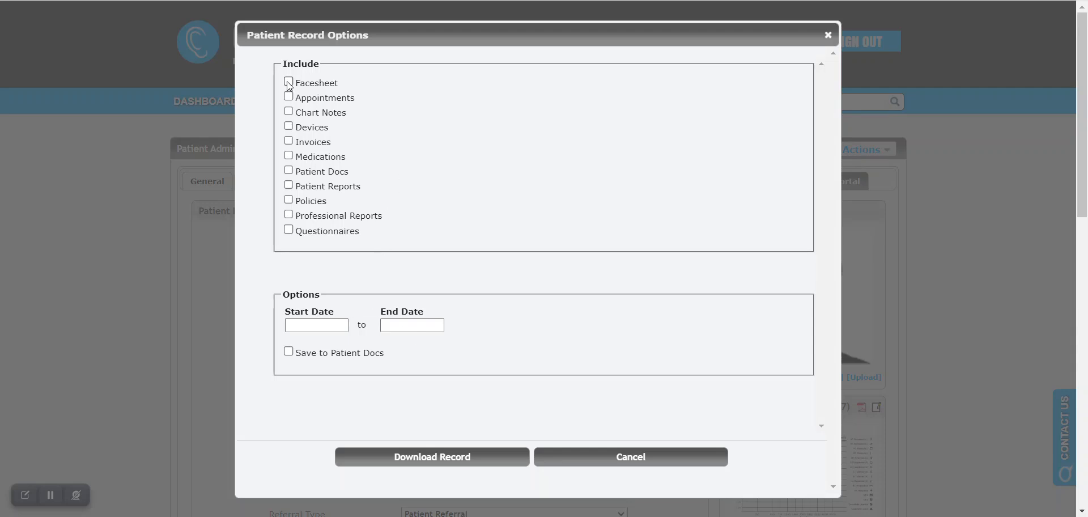
Tick Facesheet, Appointments, Medications and Patient Docs to bring up the document picker
click(288, 81)
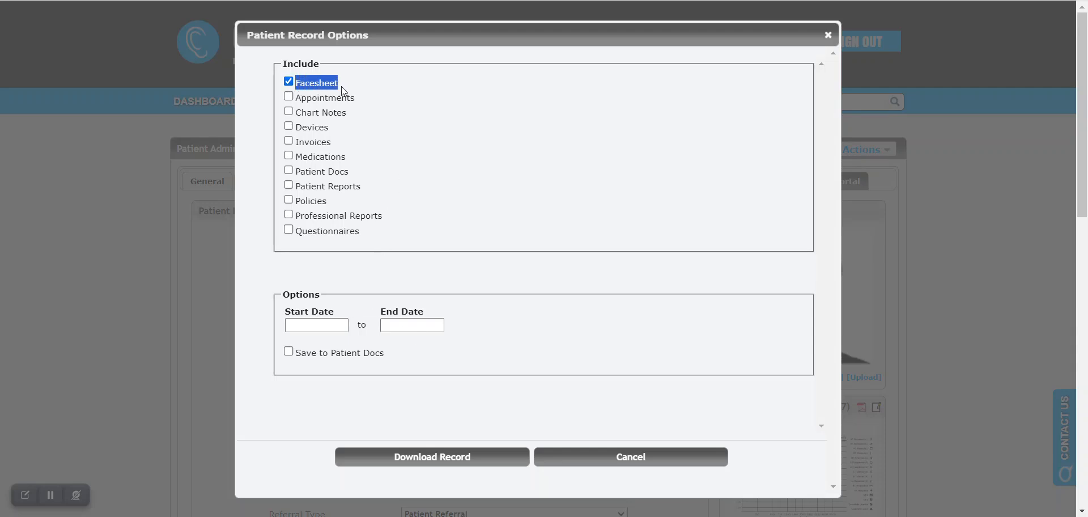
mouse_move(359, 95)
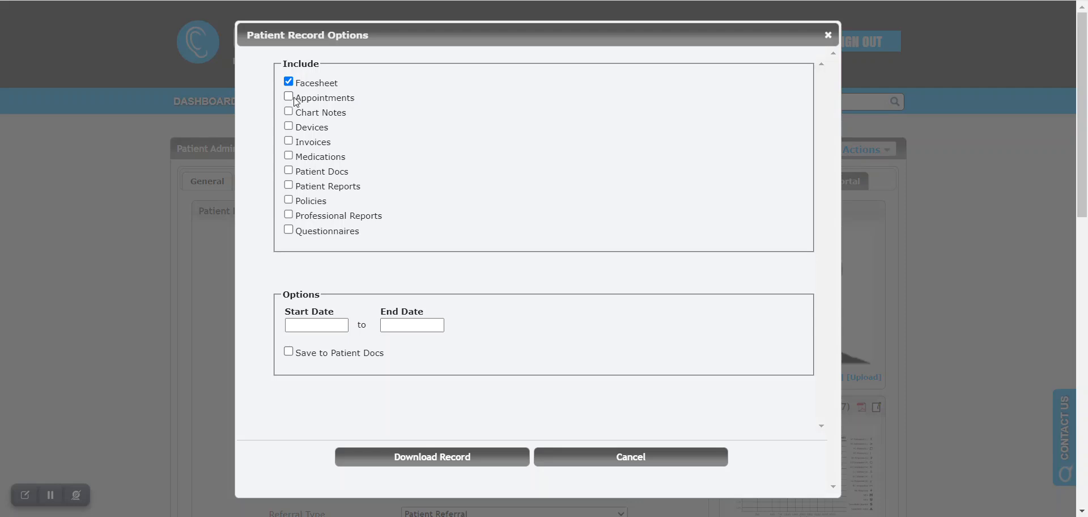
click(289, 111)
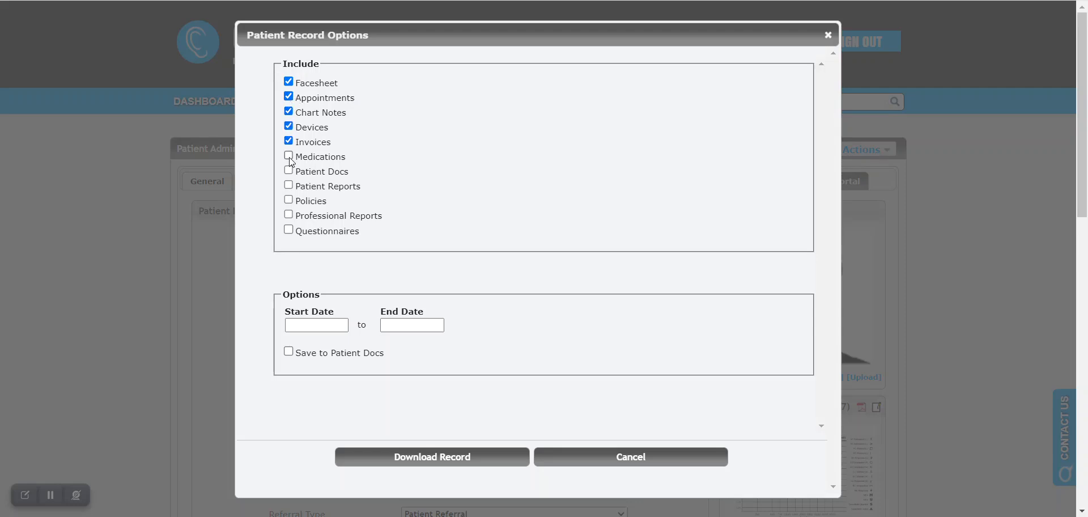
click(288, 156)
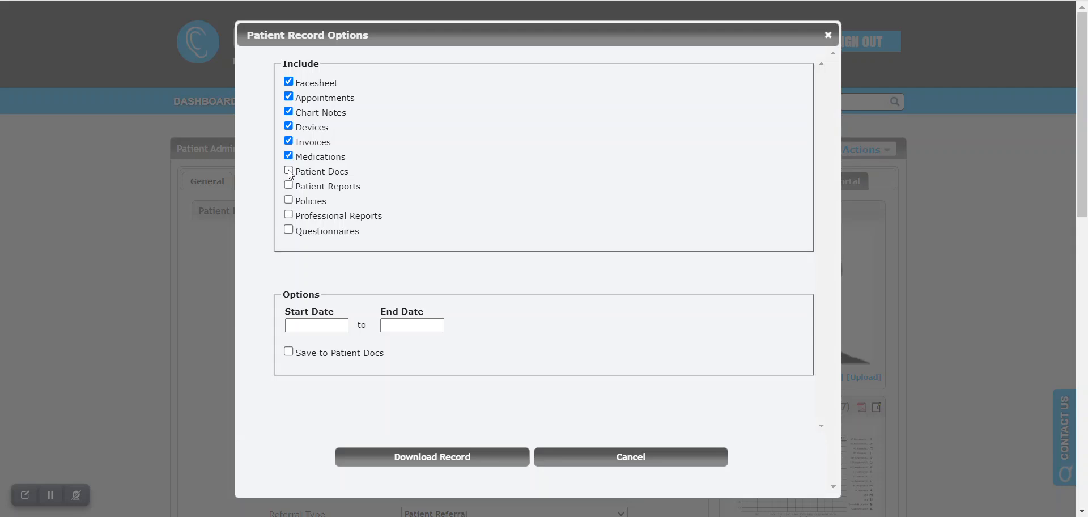
click(288, 171)
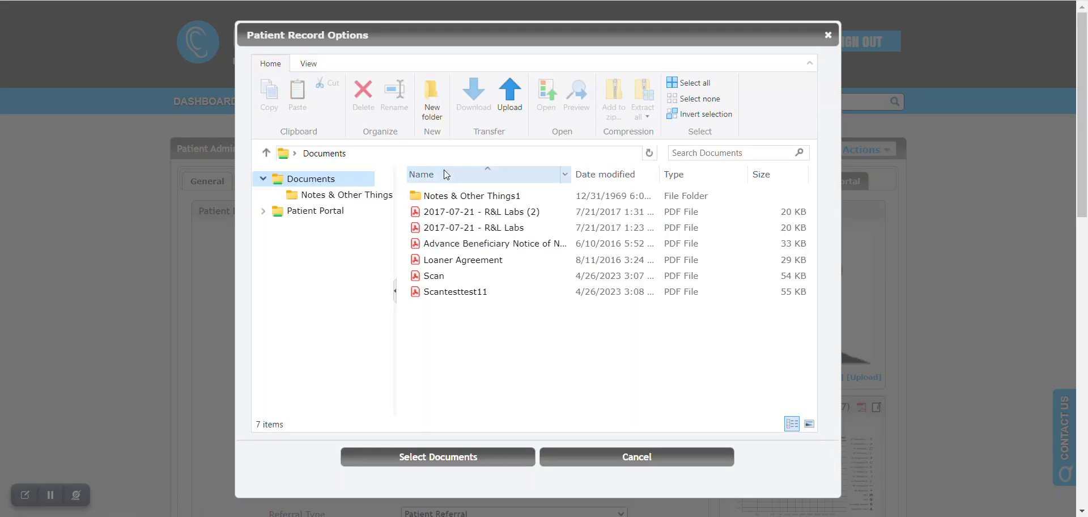
Preview the Advance Beneficiary Notice of Noncoverage PDF, then select it as a patient document
click(461, 260)
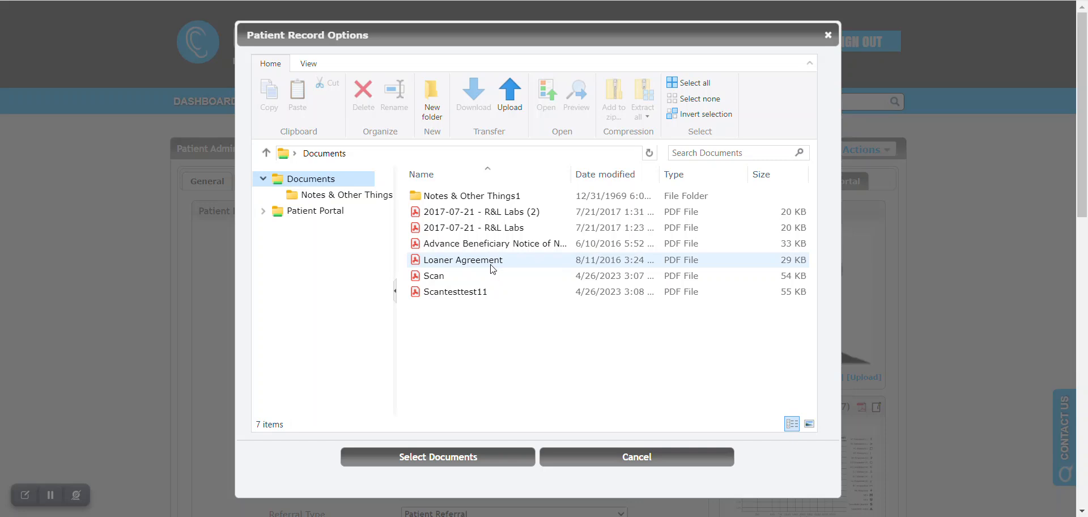
mouse_move(492, 243)
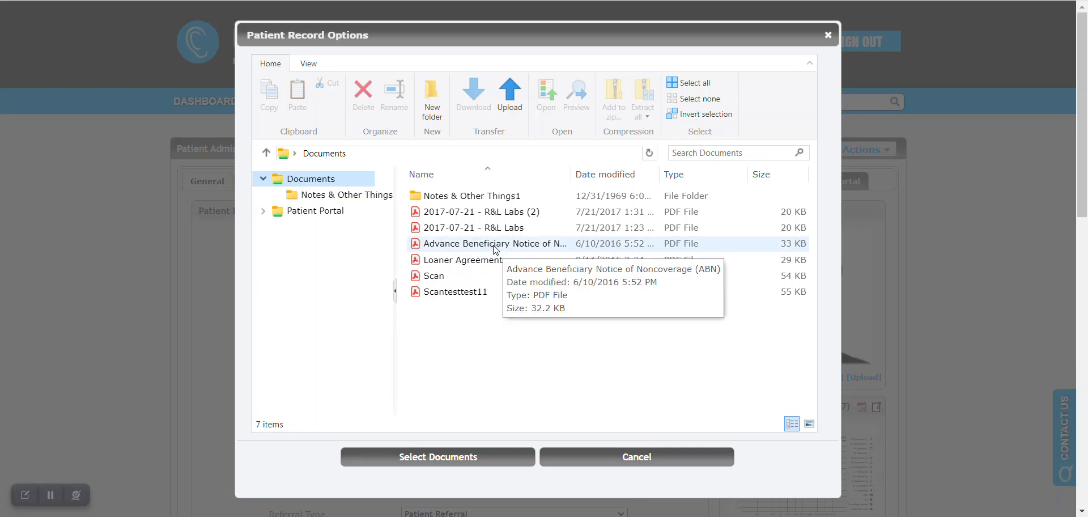
double_click(493, 243)
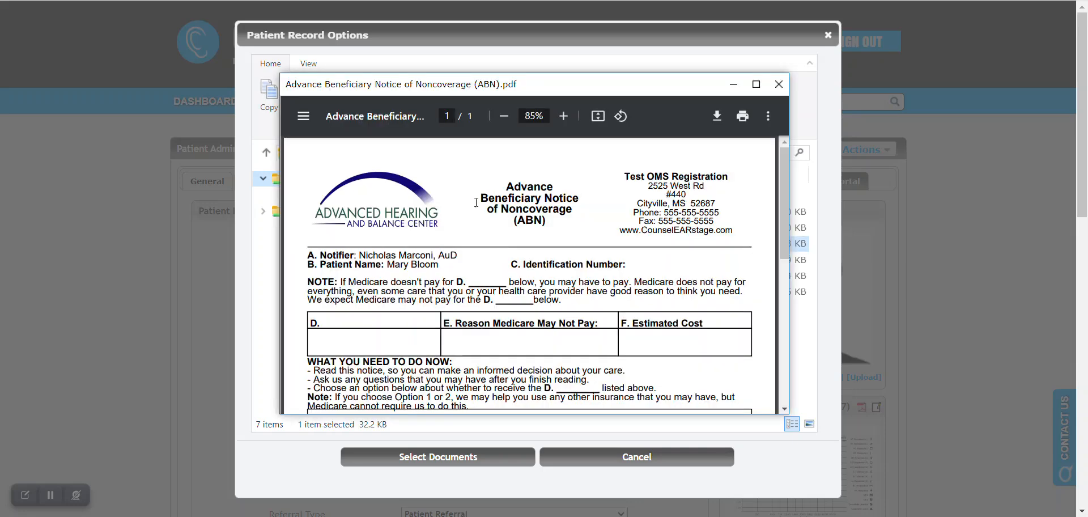
scroll(down, 3)
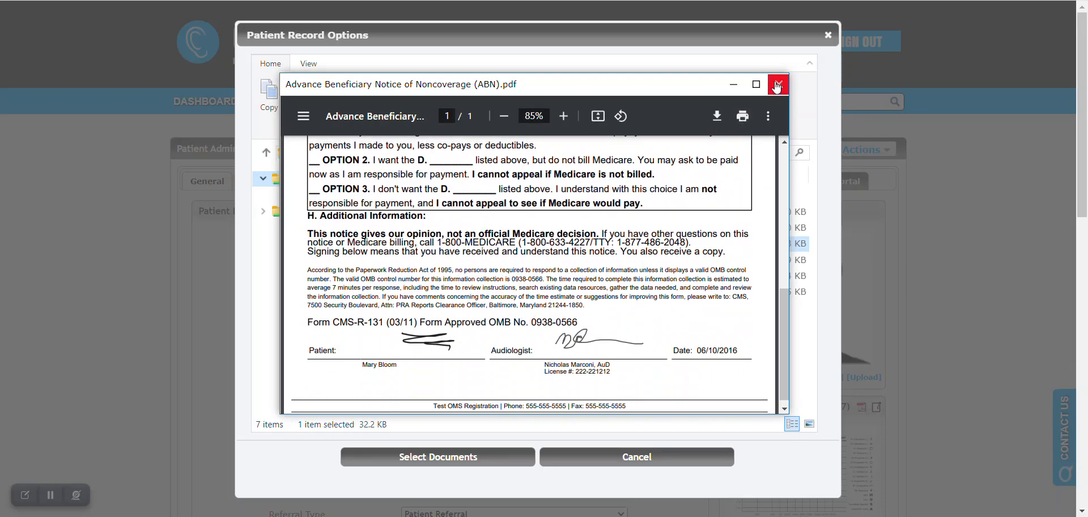
click(777, 84)
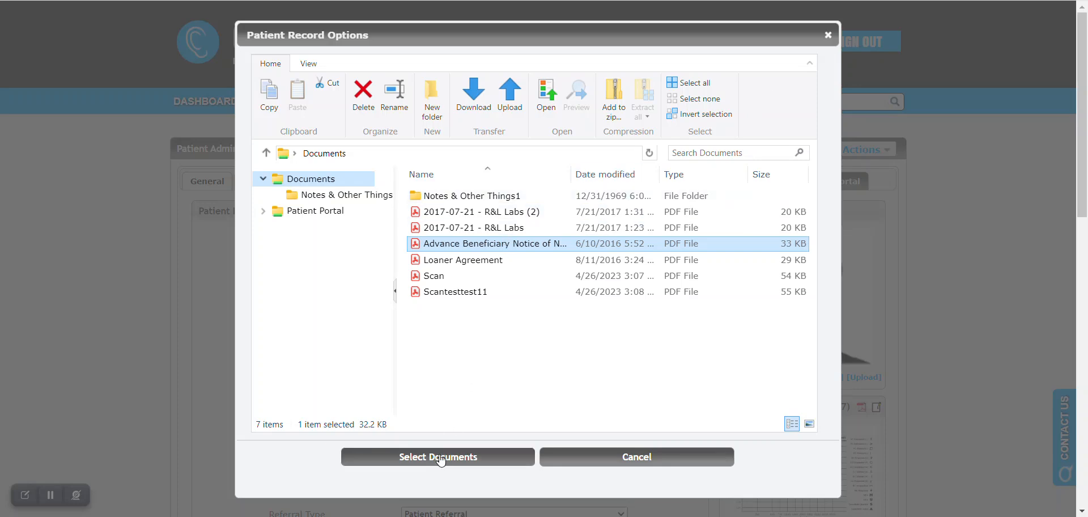
click(437, 456)
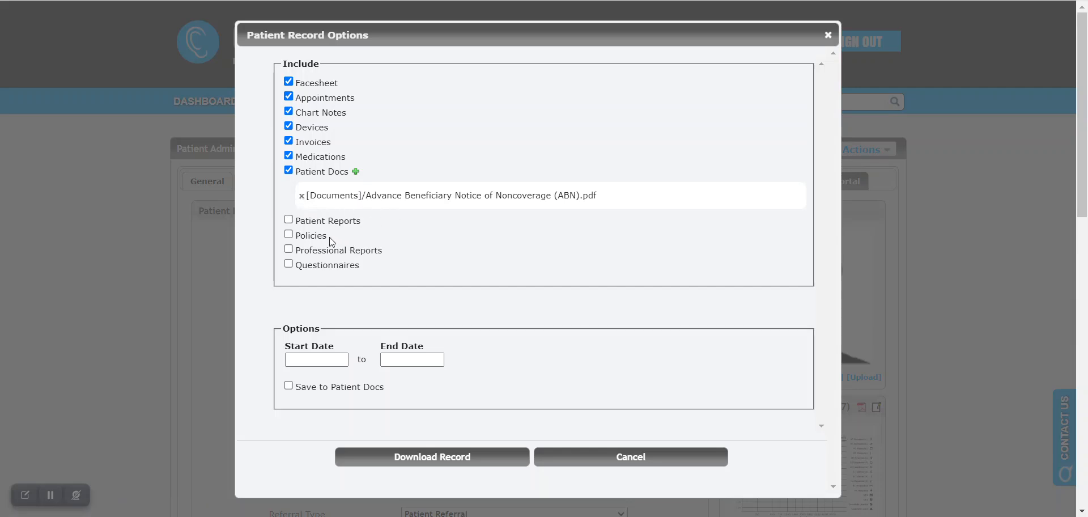
Tick Patient Reports, Policies, Professional Reports and Questionnaires in the record options
click(288, 220)
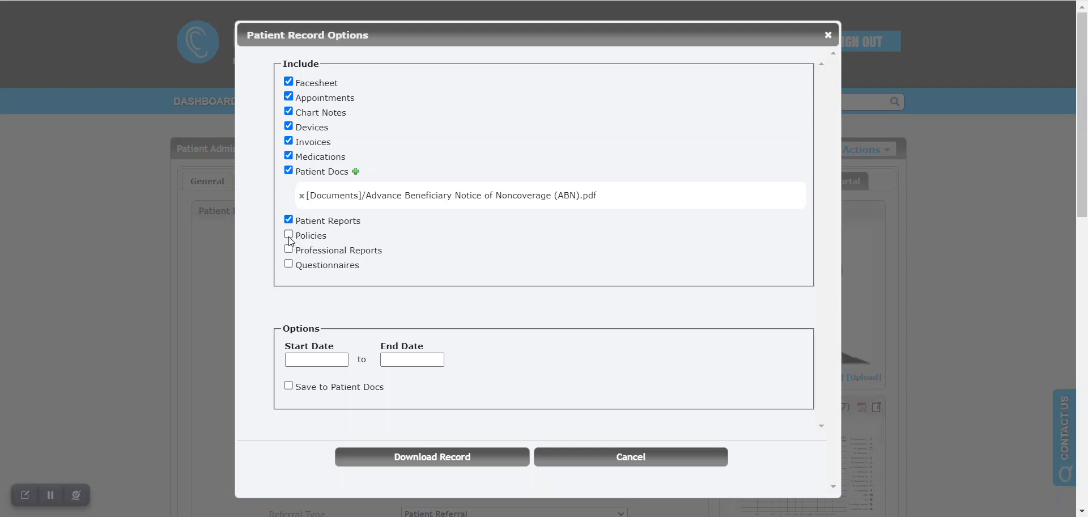
click(288, 235)
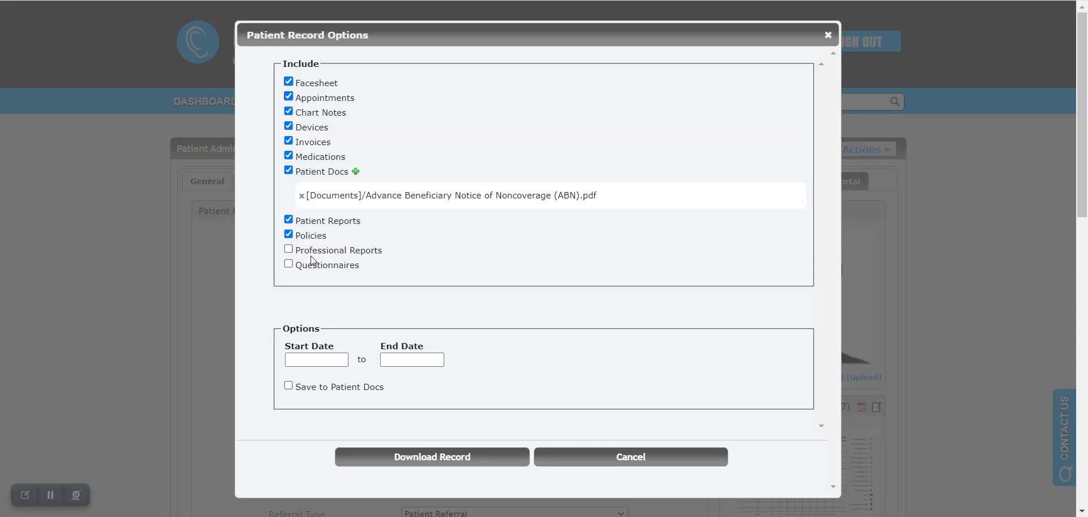
click(288, 249)
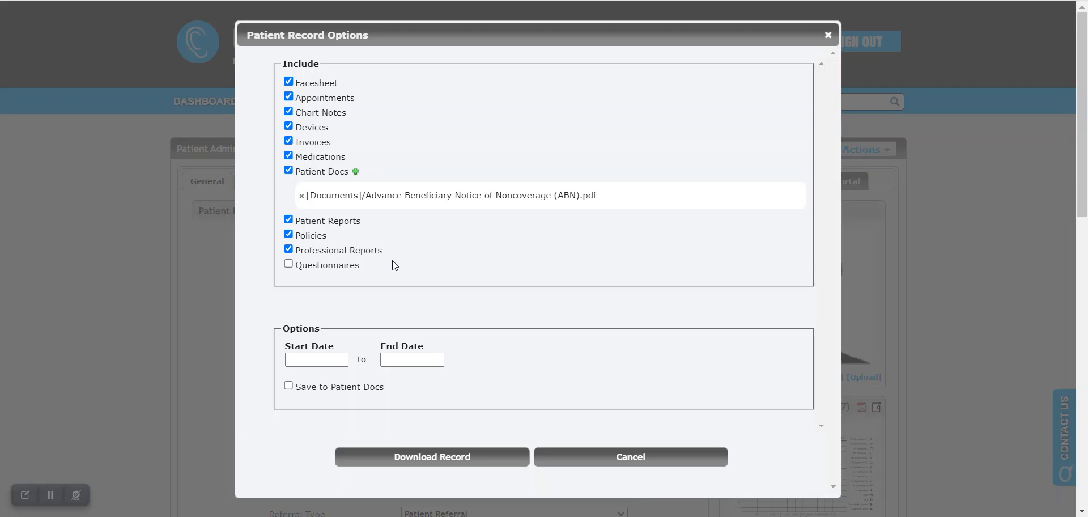
mouse_move(404, 255)
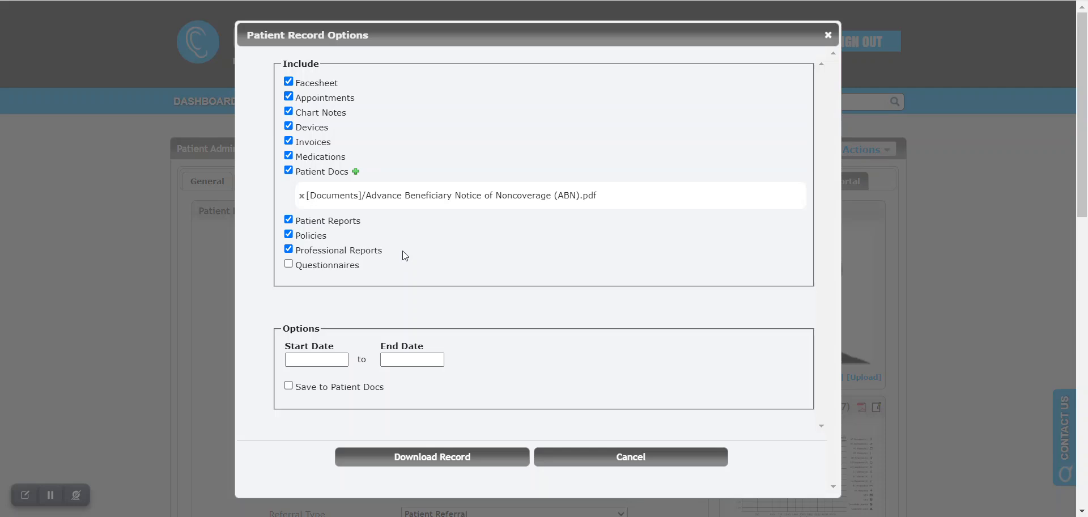
mouse_move(309, 288)
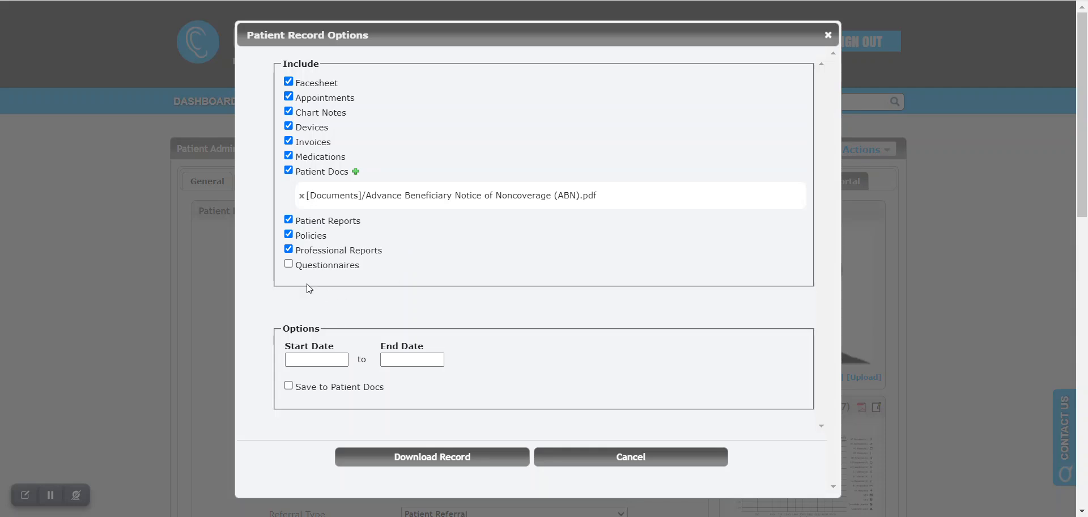
click(287, 264)
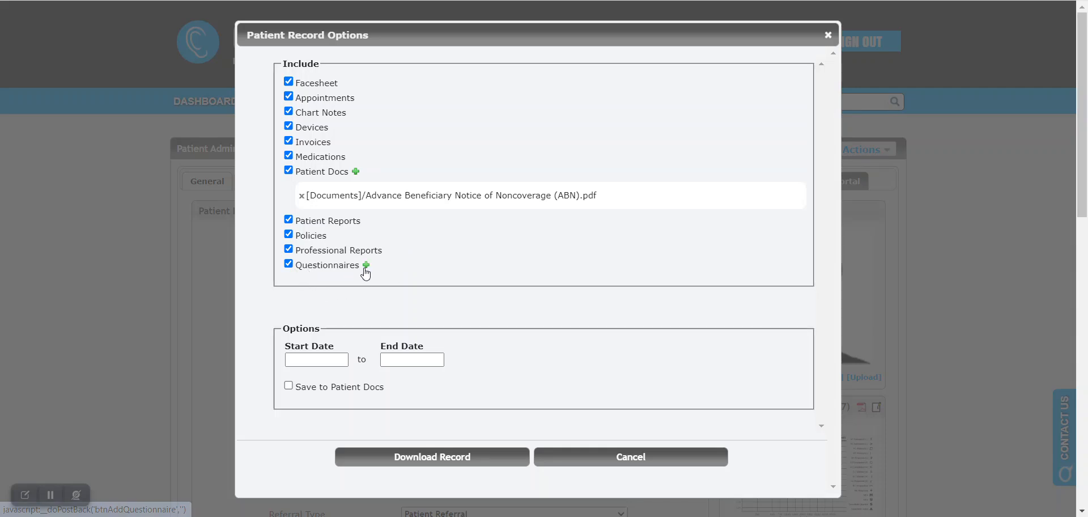
Add the 12/01/2016 Test OMS Clinic CAP Adult questionnaire under Questionnaires
click(365, 265)
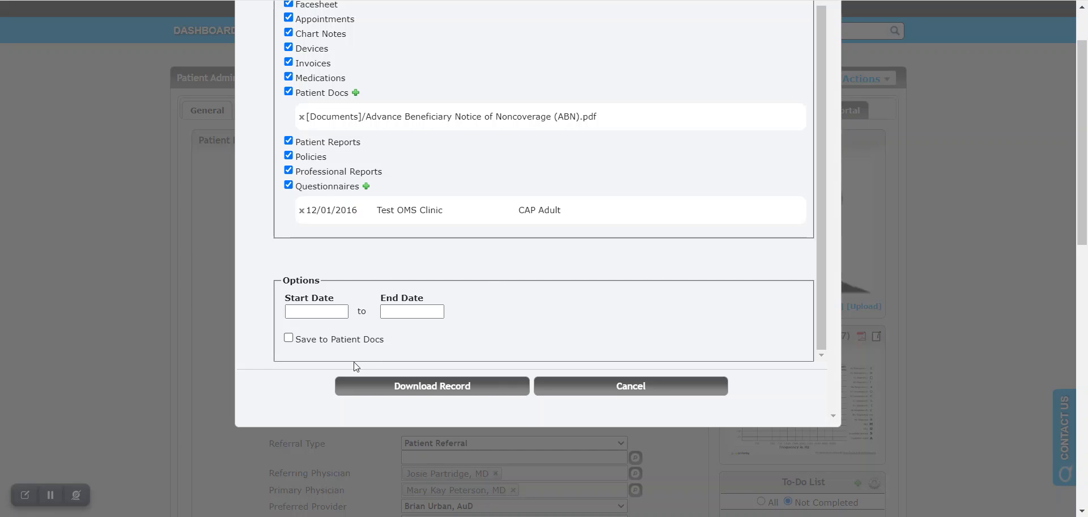
double_click(312, 339)
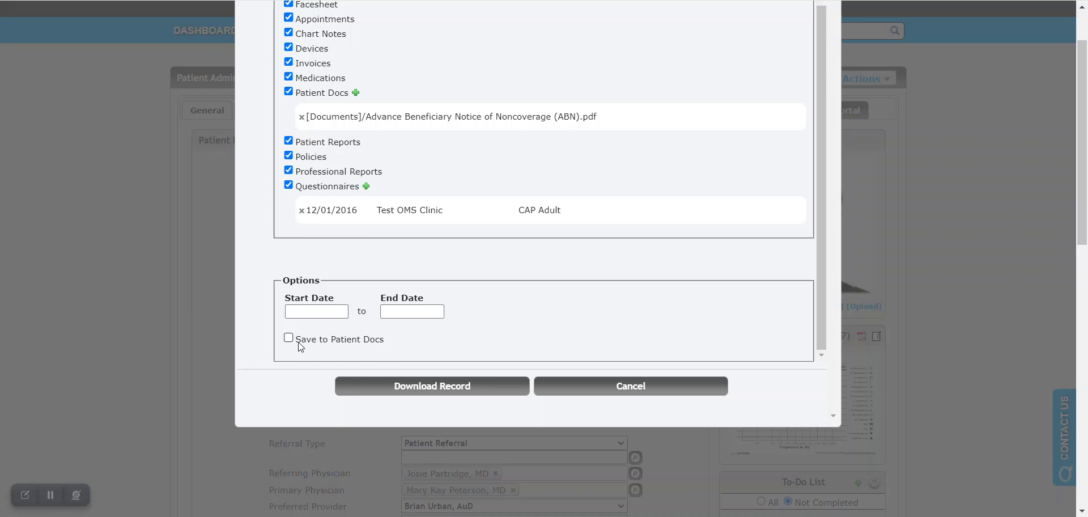
Enable Save to Patient Docs and download the 16-page PatientSummary record
click(288, 337)
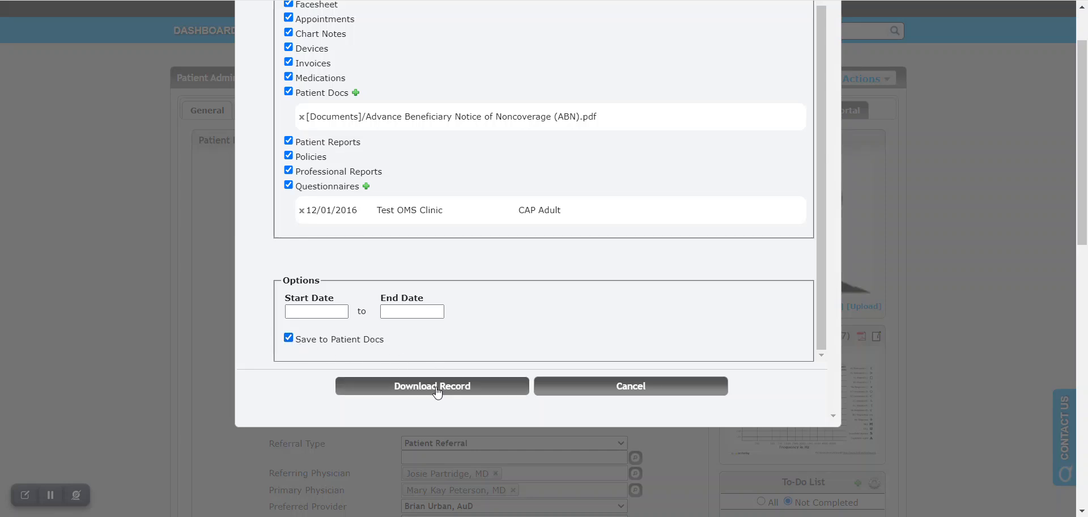
click(431, 386)
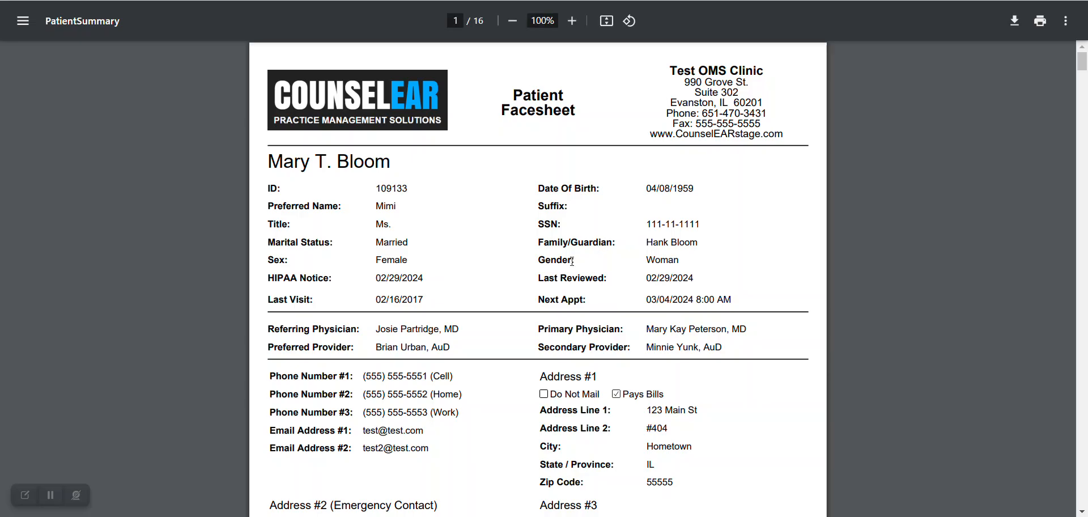
mouse_move(529, 228)
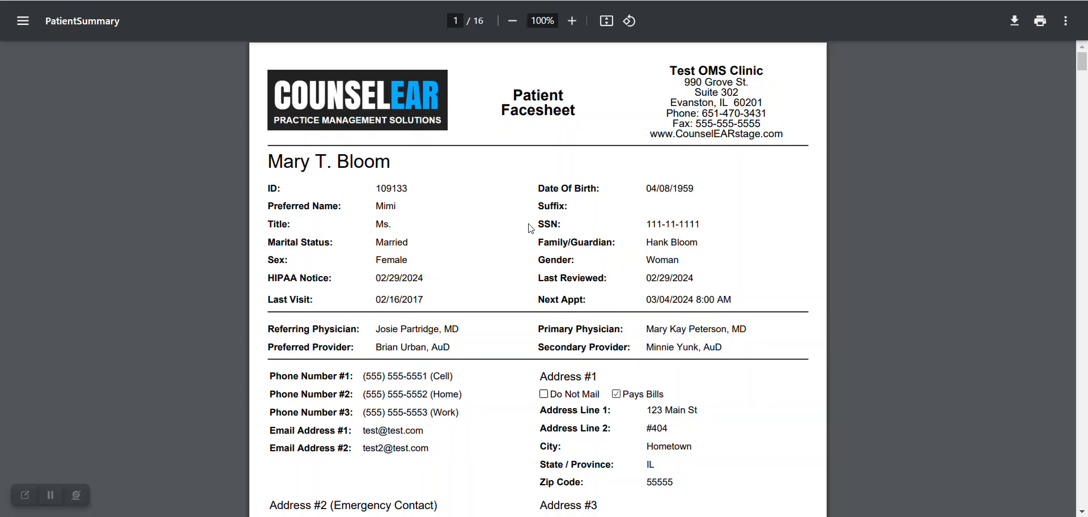
mouse_move(340, 92)
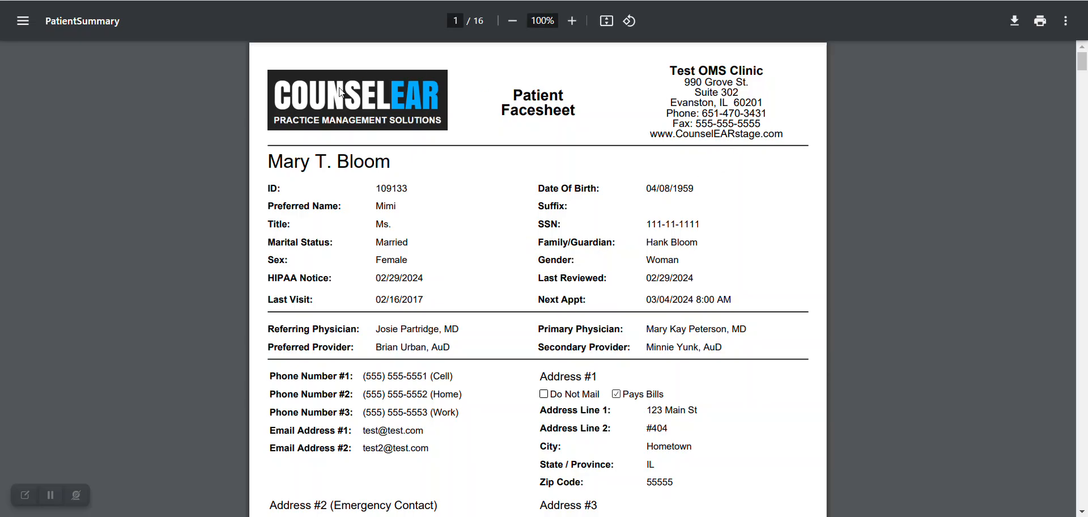
mouse_move(472, 248)
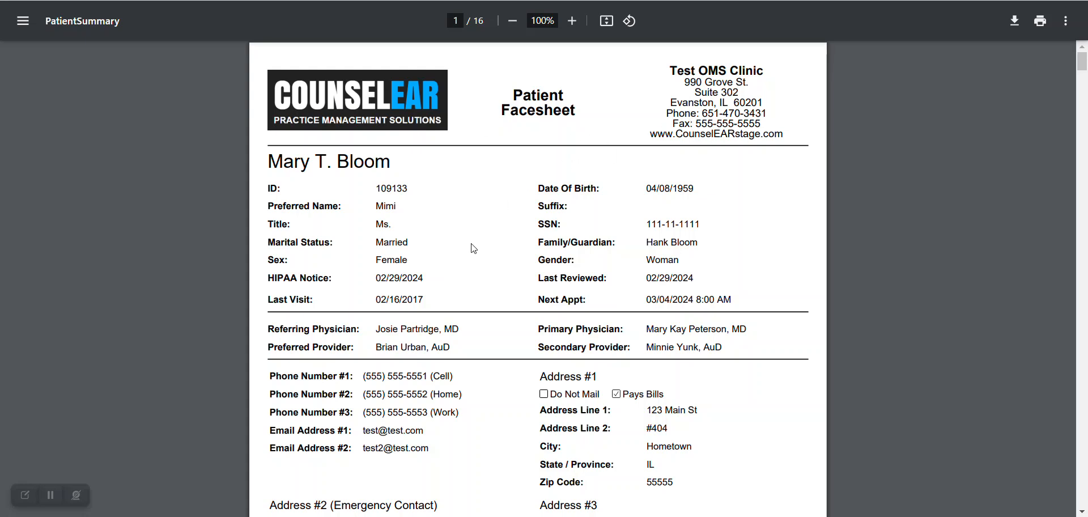
mouse_move(368, 211)
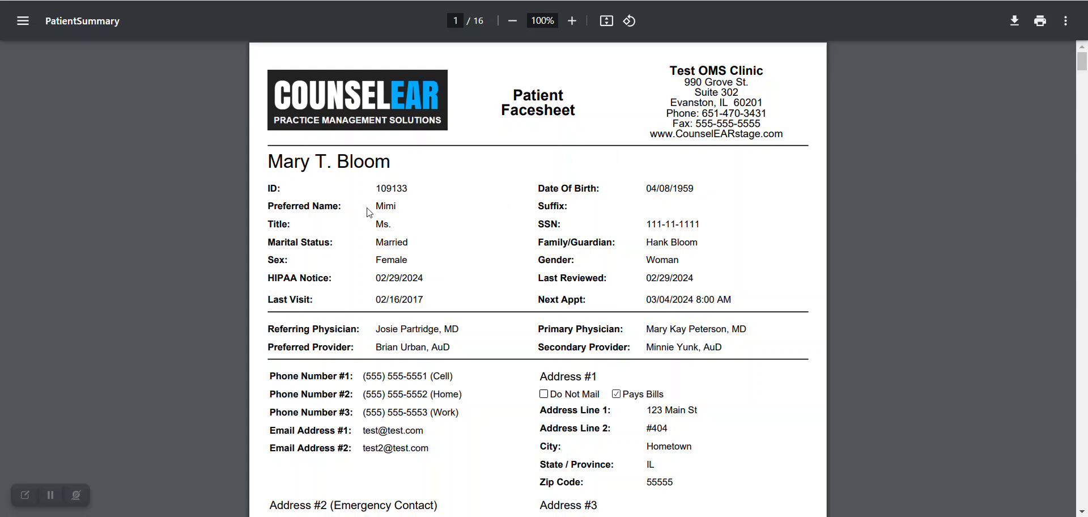
scroll(down, 3)
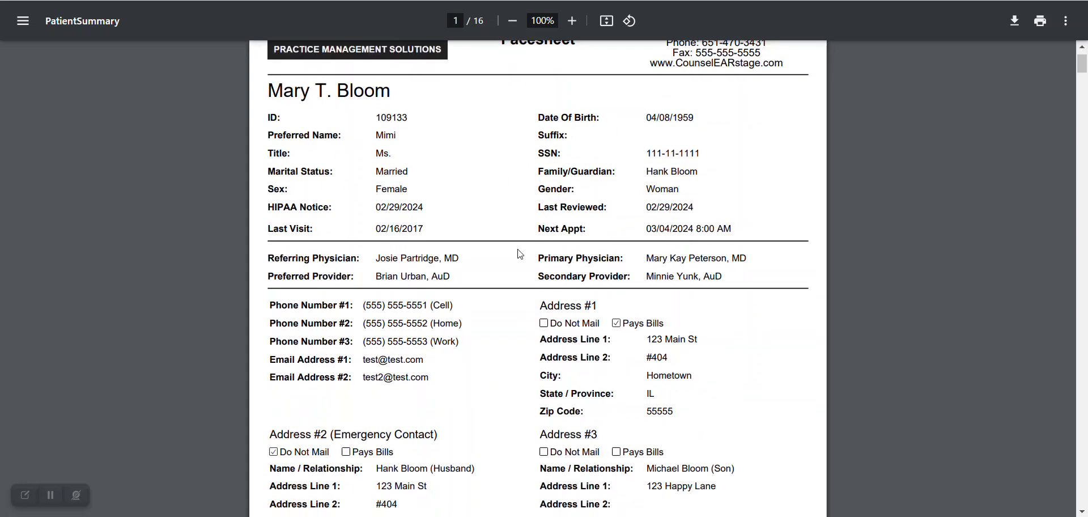
scroll(down, 3)
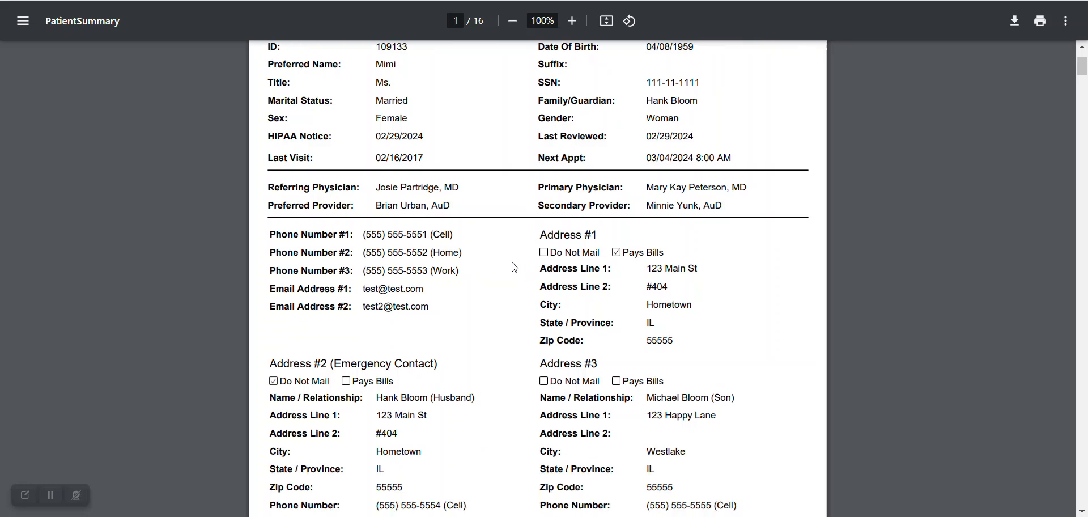
scroll(down, 3)
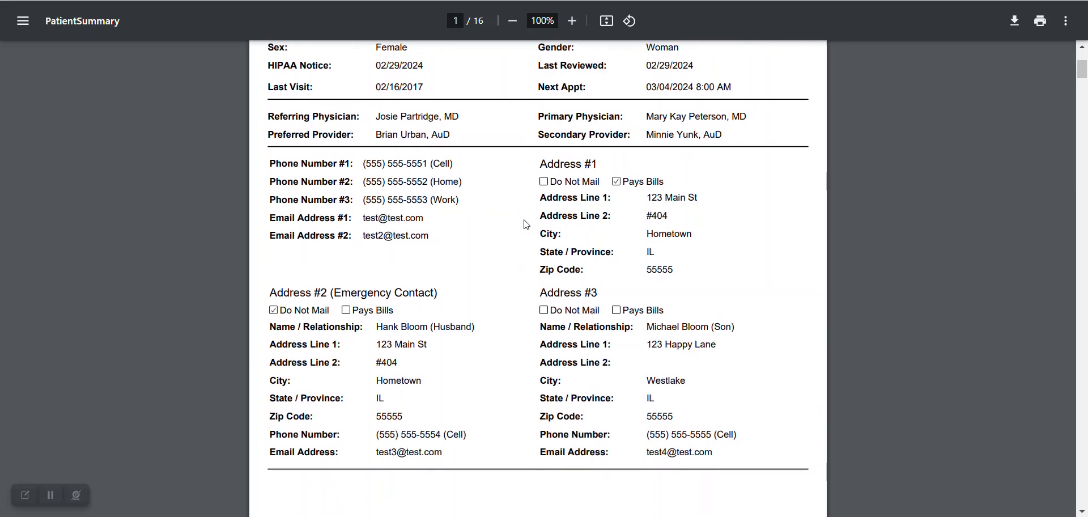
mouse_move(485, 274)
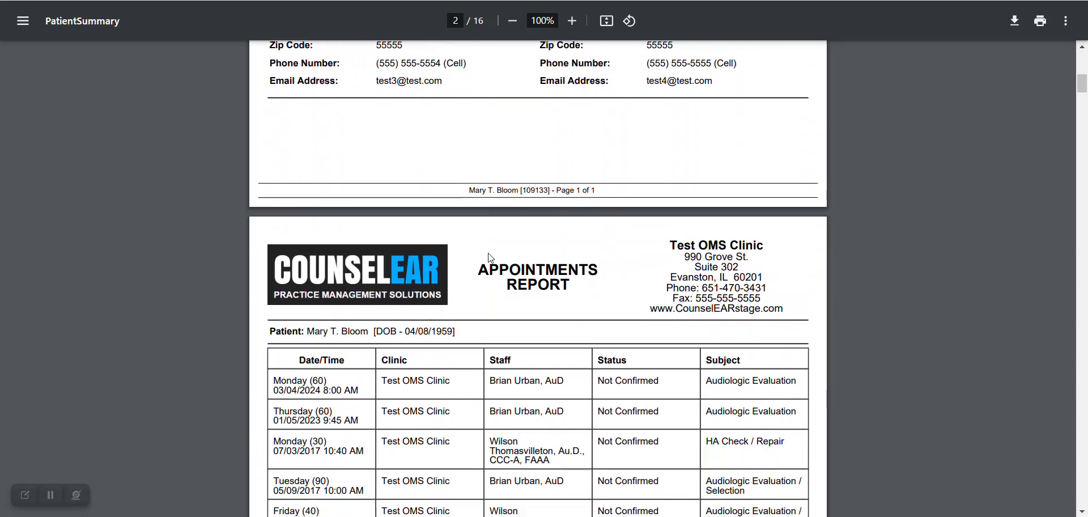
Scroll through appointments, chart notes, devices, invoices and reports to the CAP Adult questionnaire
scroll(down, 3)
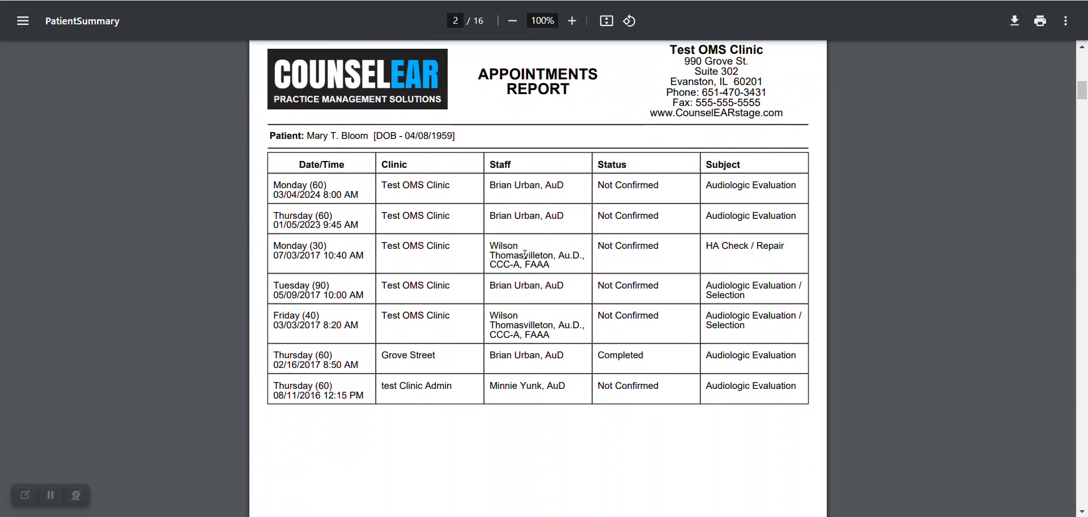
scroll(down, 3)
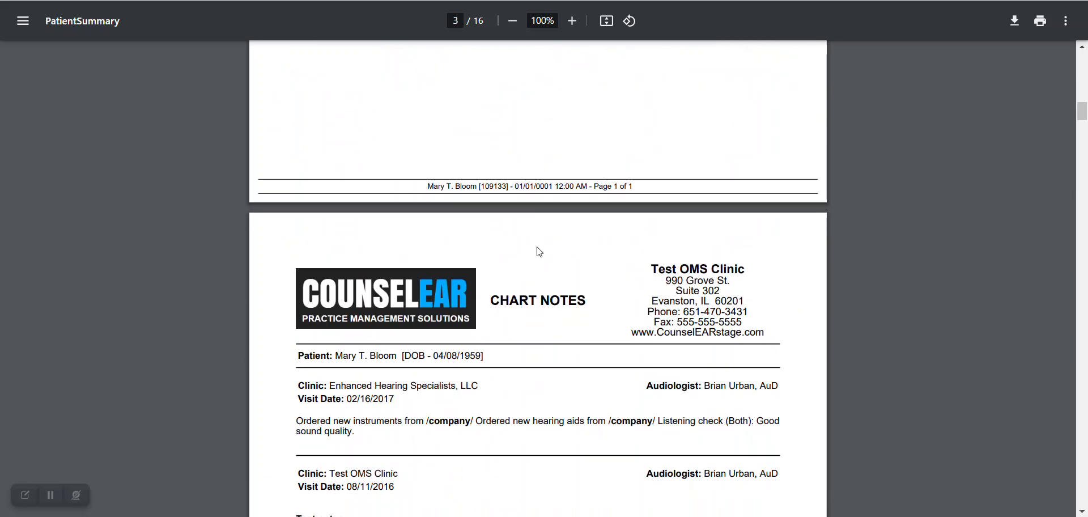
scroll(down, 3)
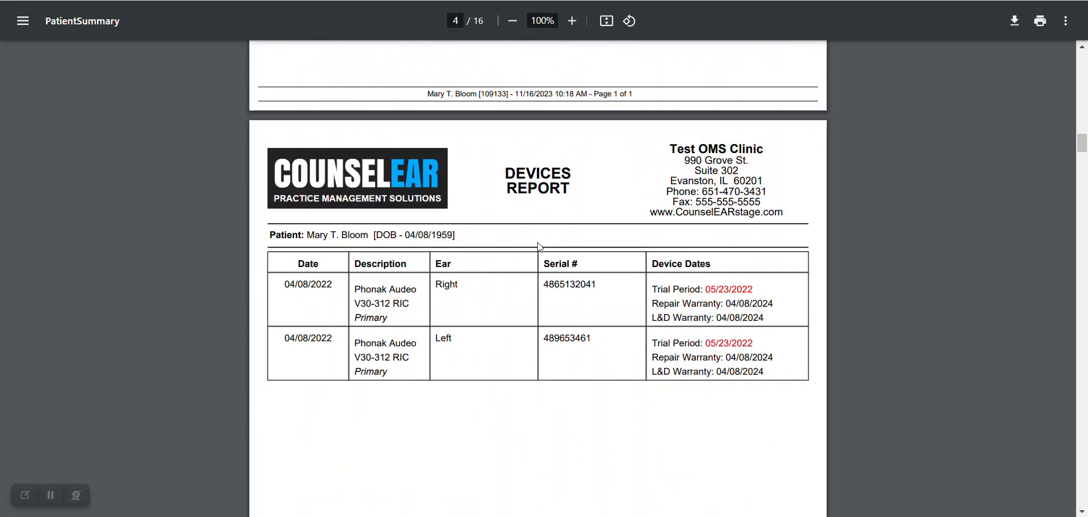
scroll(down, 3)
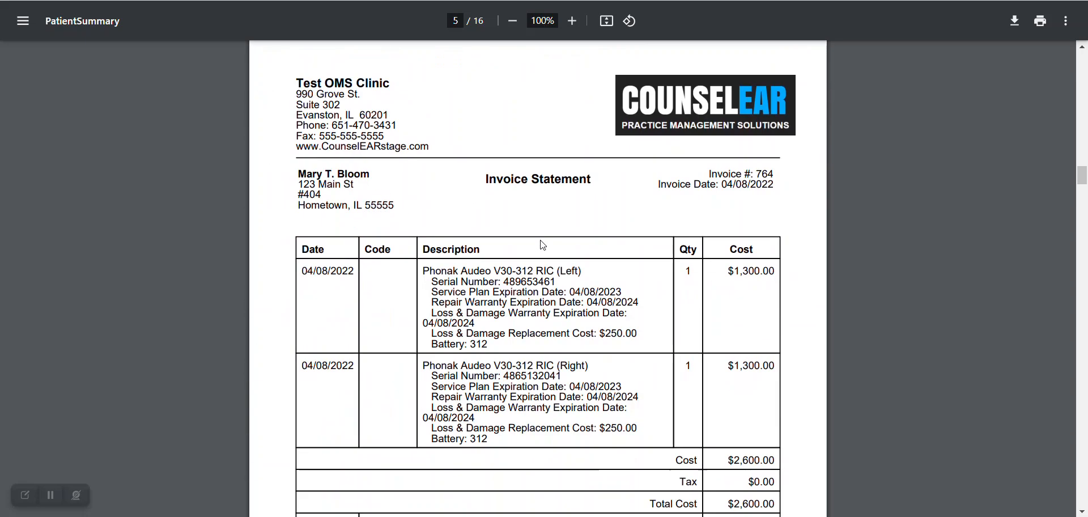
scroll(down, 3)
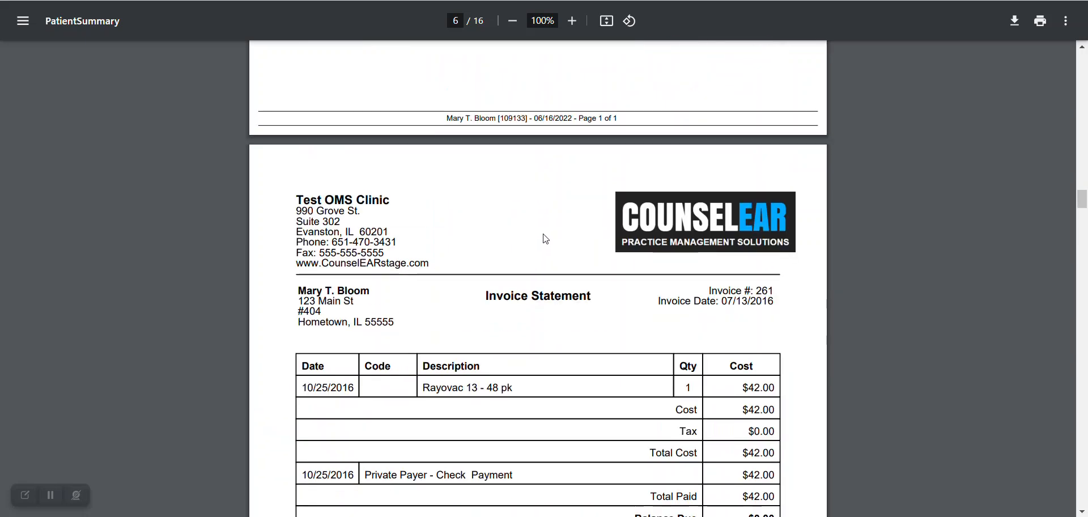
scroll(down, 3)
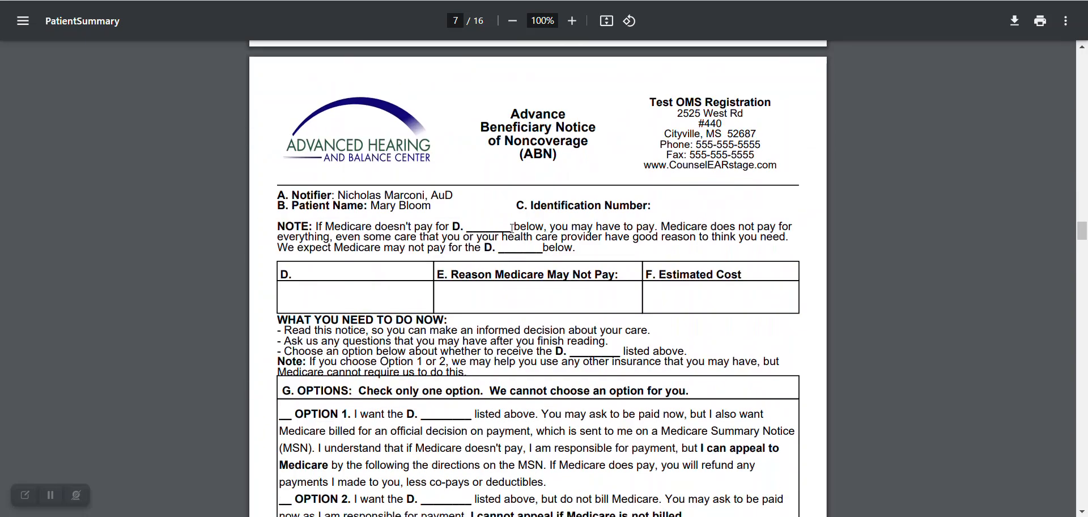
scroll(down, 3)
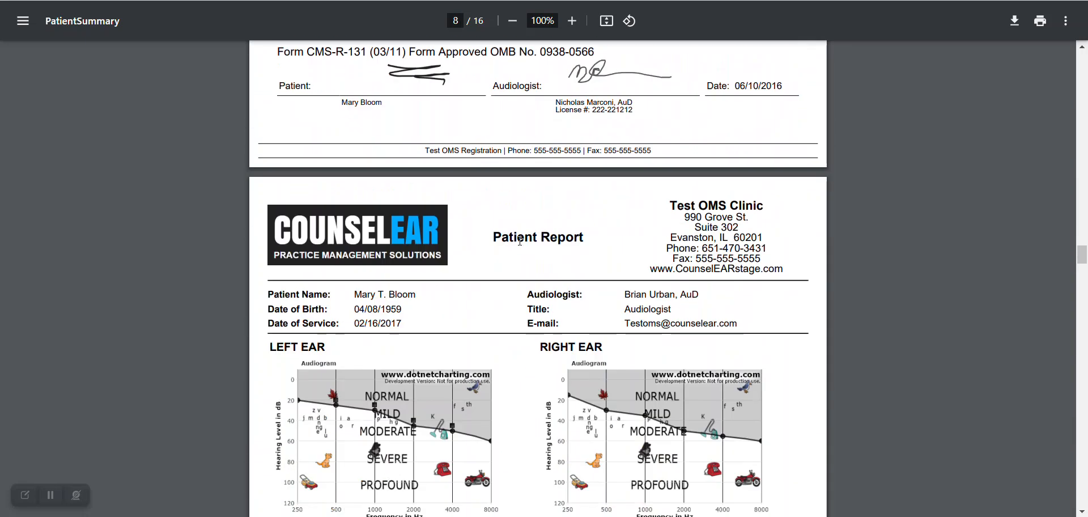
scroll(down, 3)
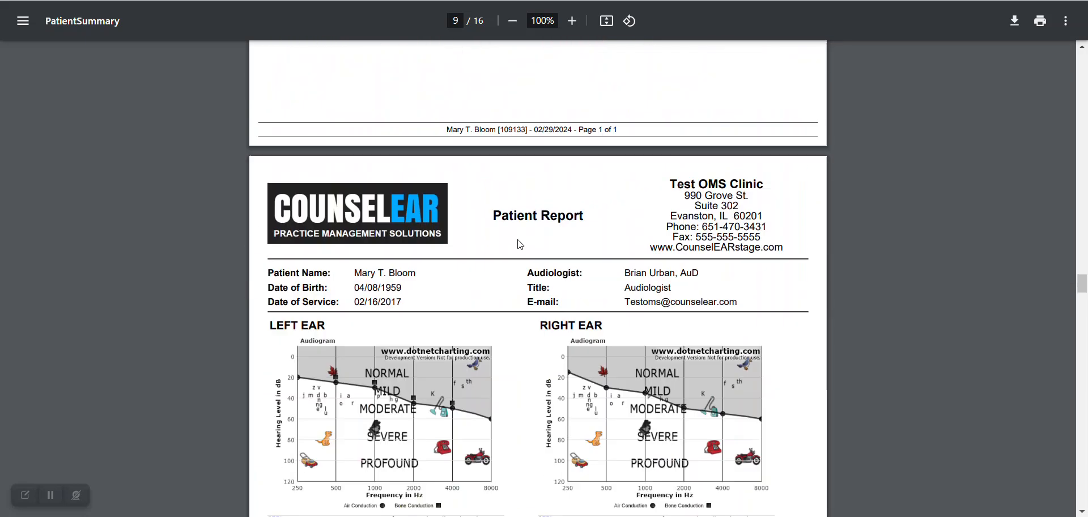
scroll(down, 3)
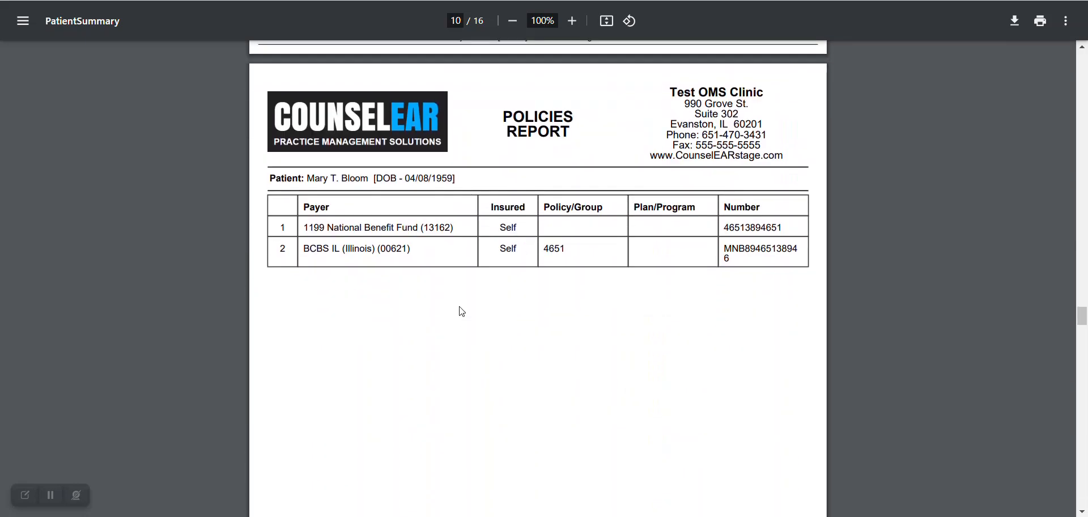
scroll(down, 3)
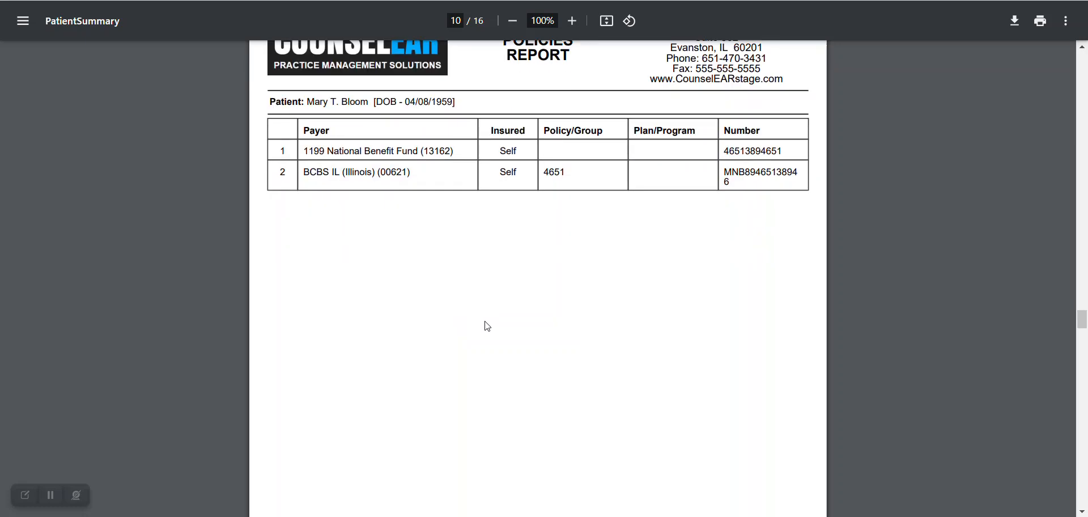
scroll(down, 3)
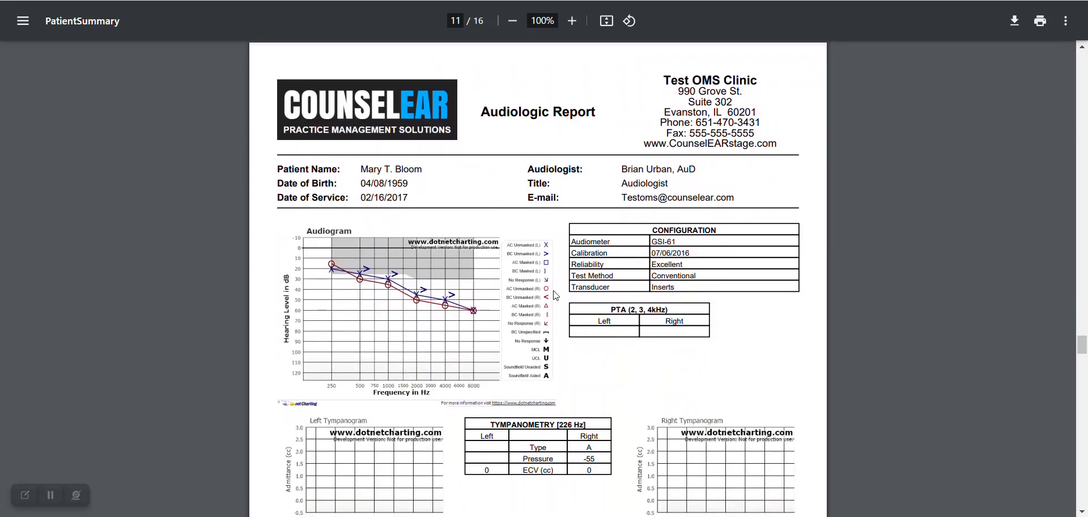
scroll(down, 3)
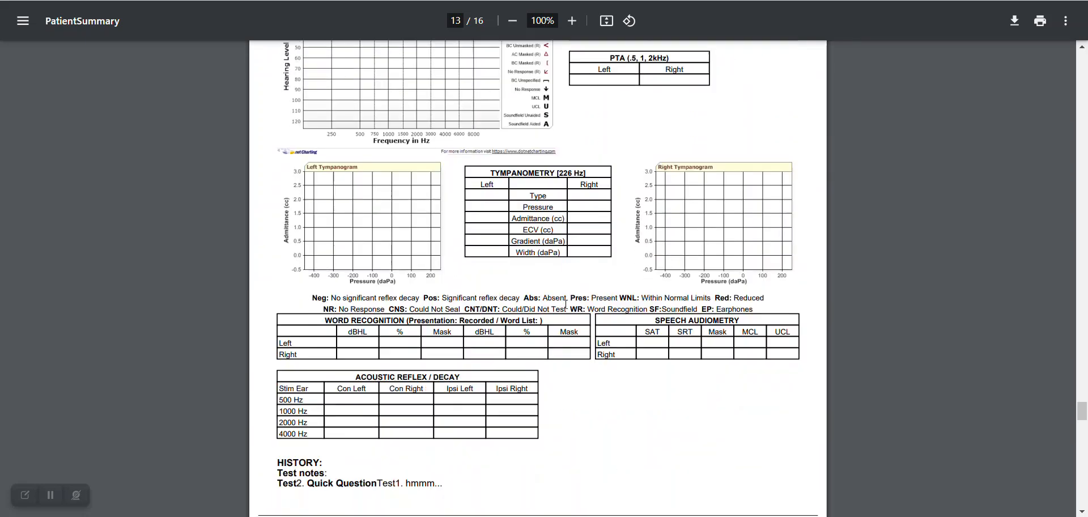
scroll(down, 3)
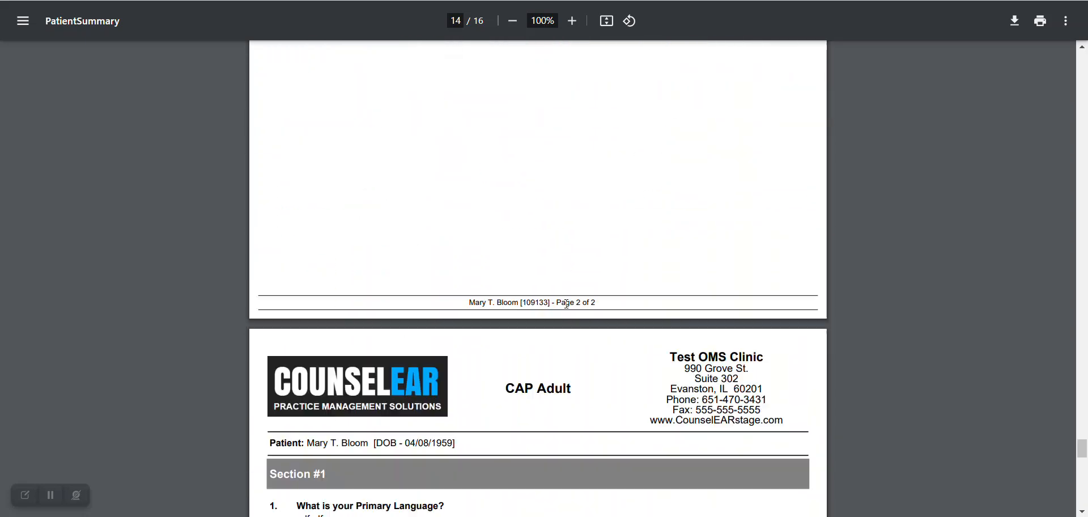
scroll(down, 3)
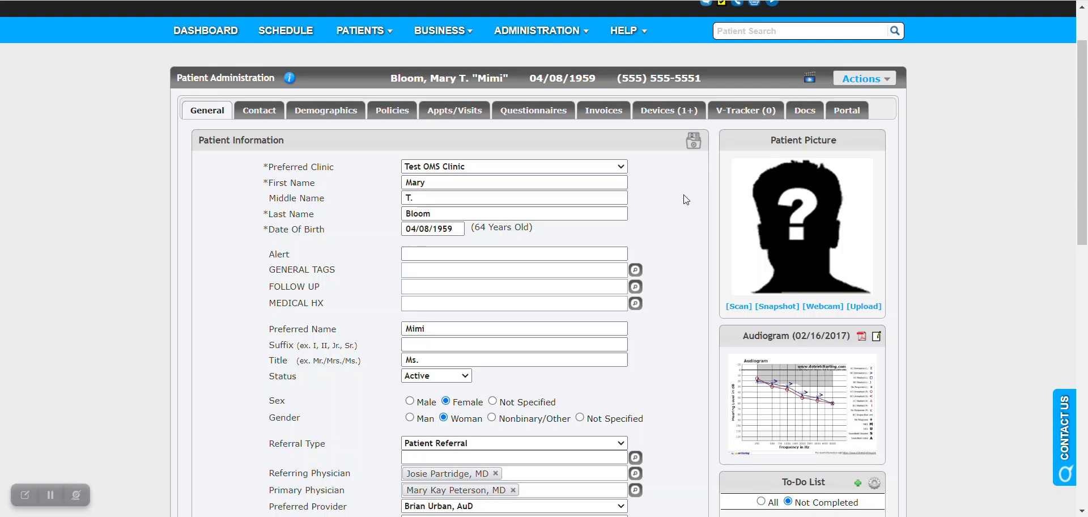
click(804, 111)
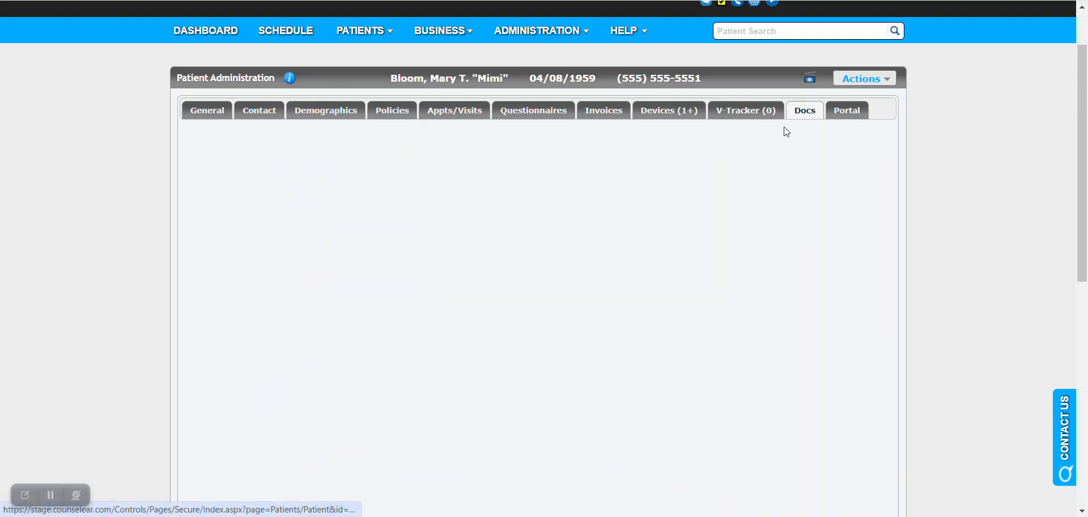
click(804, 110)
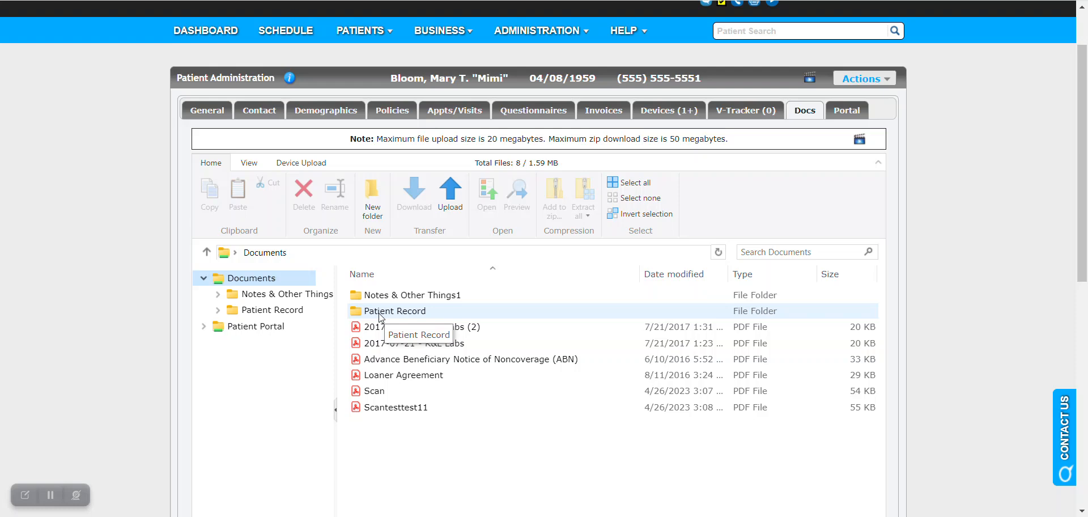
click(398, 310)
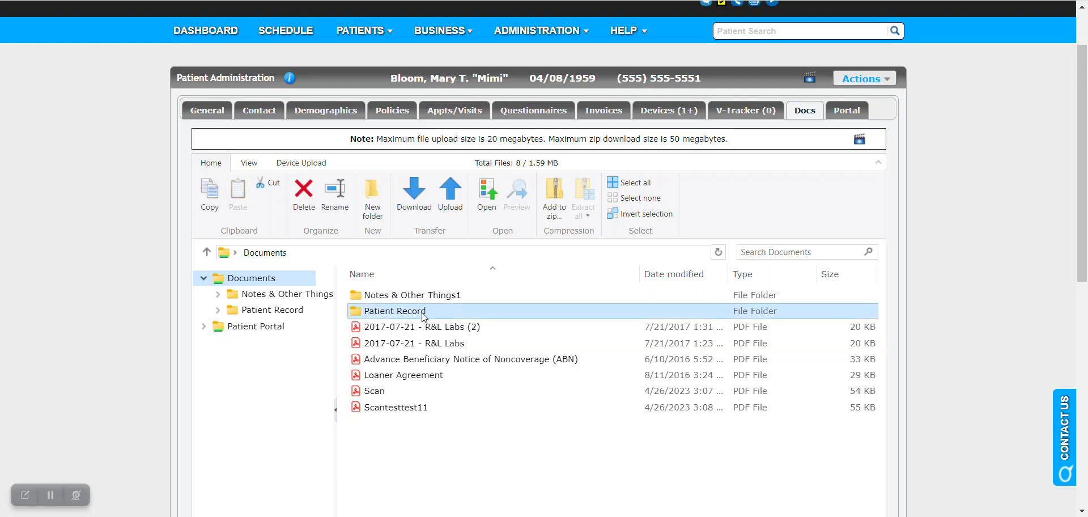
double_click(398, 309)
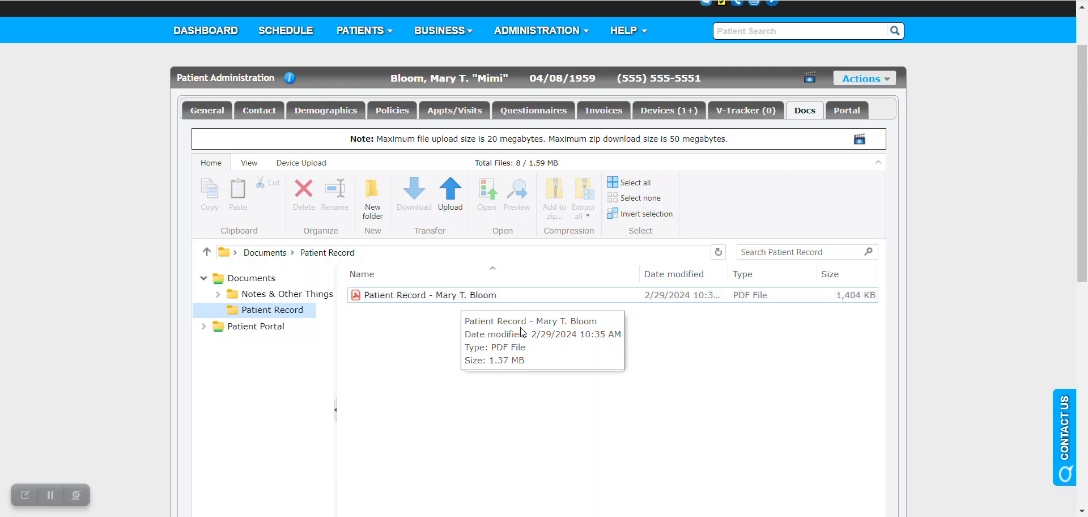
click(428, 295)
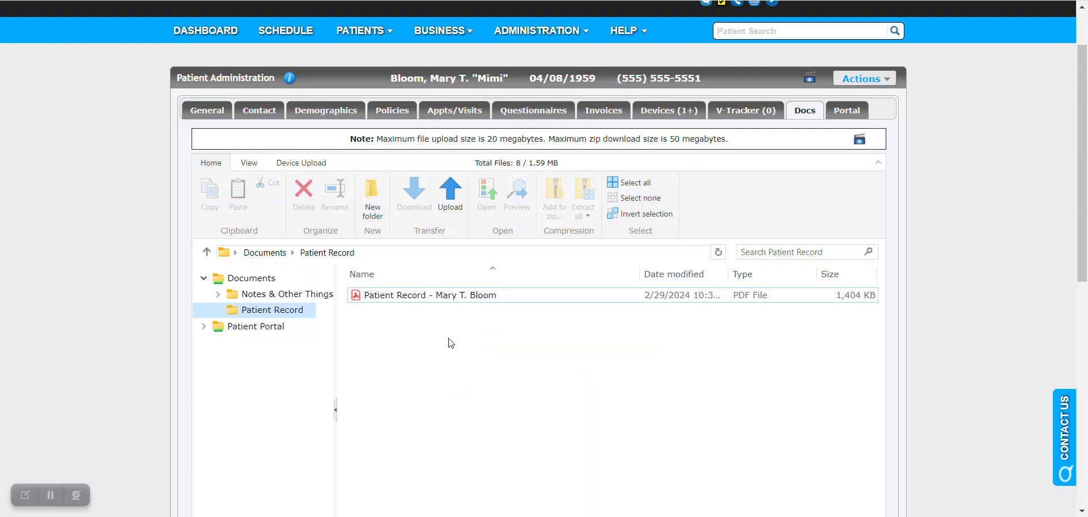
click(206, 110)
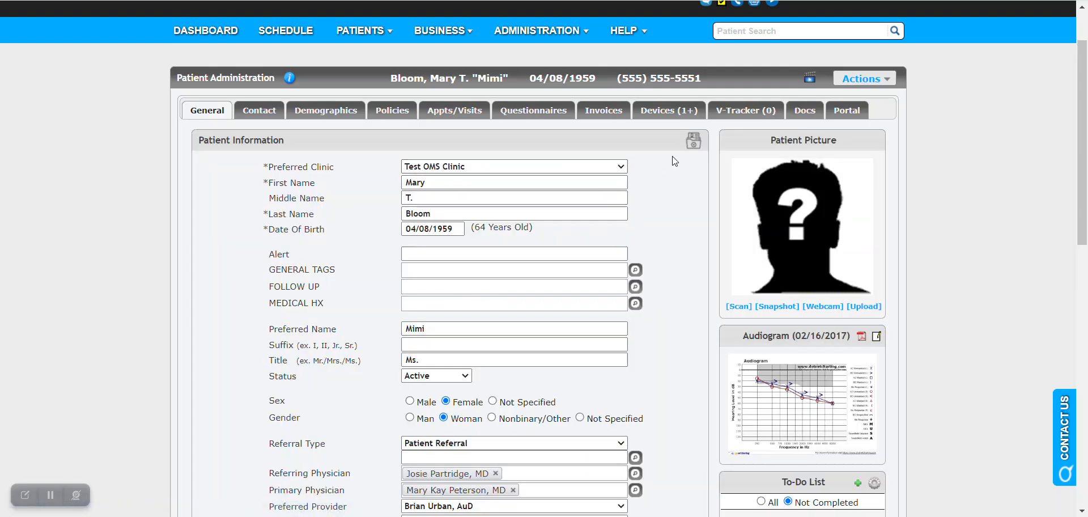